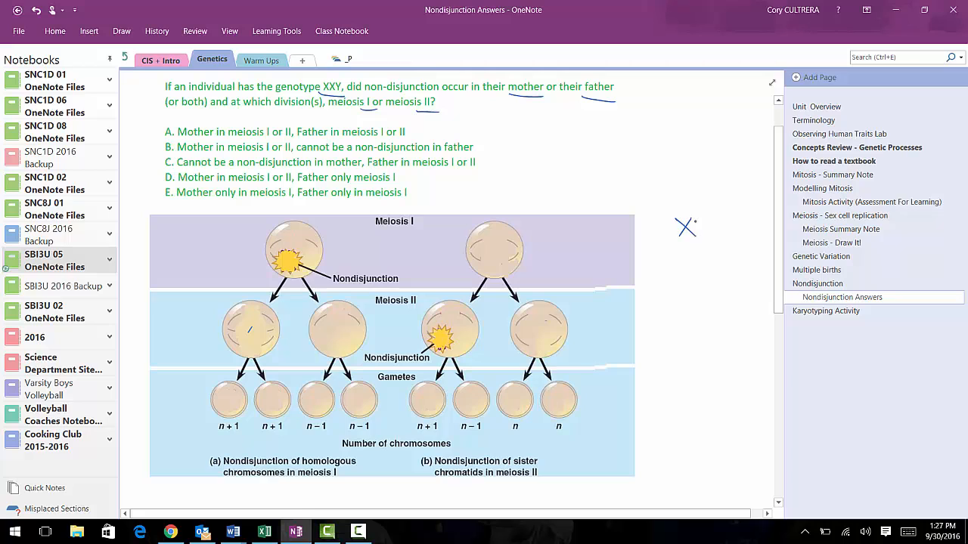
- Handwrite the offspring genotype XXY and circle it
drag(677, 227, 718, 227)
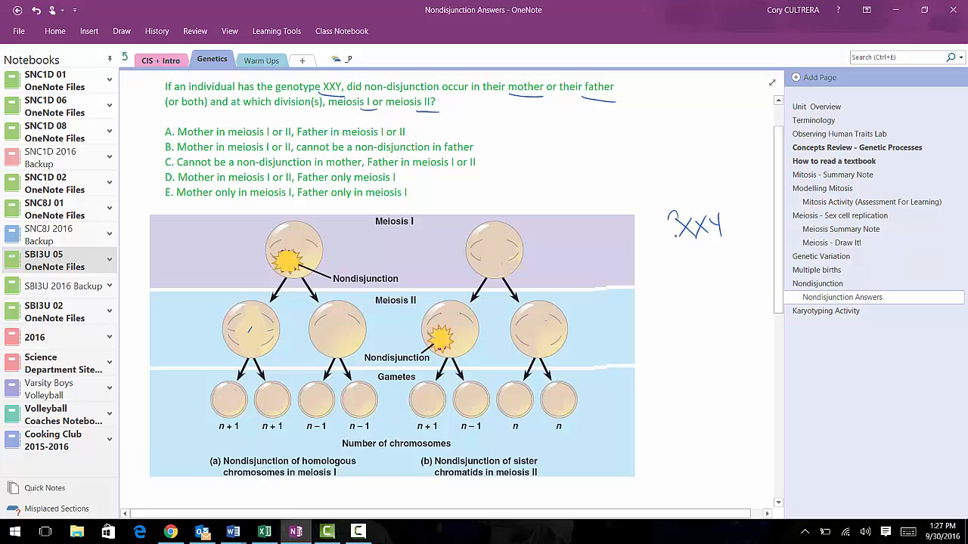
drag(678, 224, 696, 242)
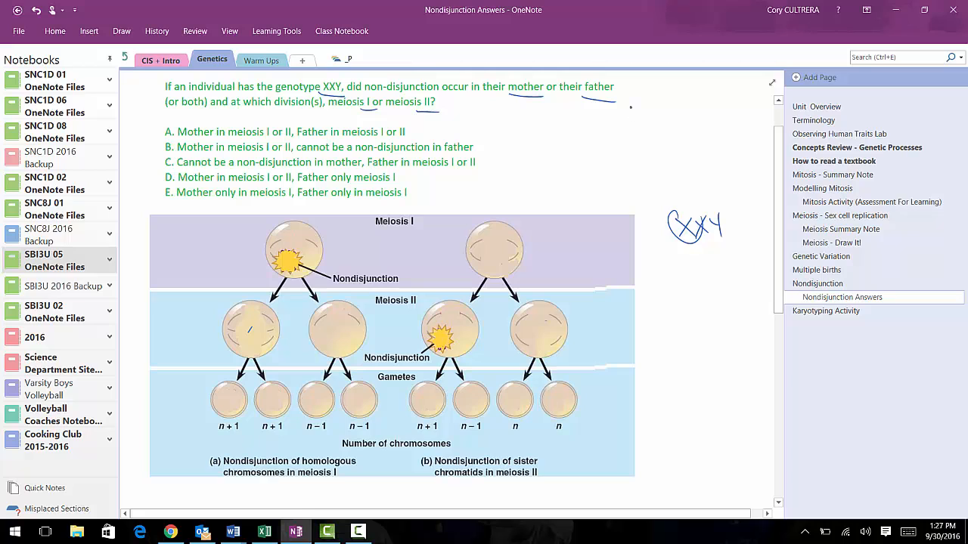
- Write 'Males XY' and 'Females XX' at the top right with arrows down to XXY
text(MALES)
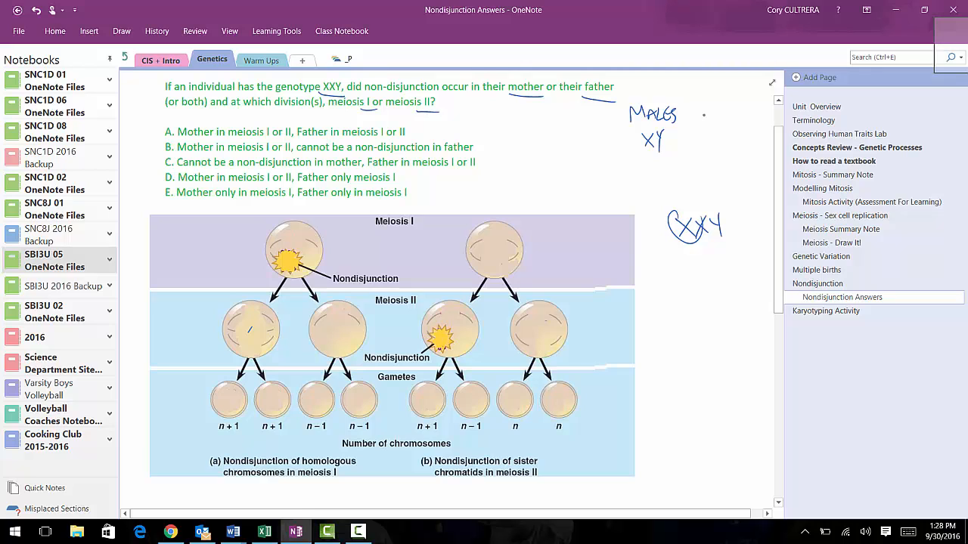
text(FEMALES)
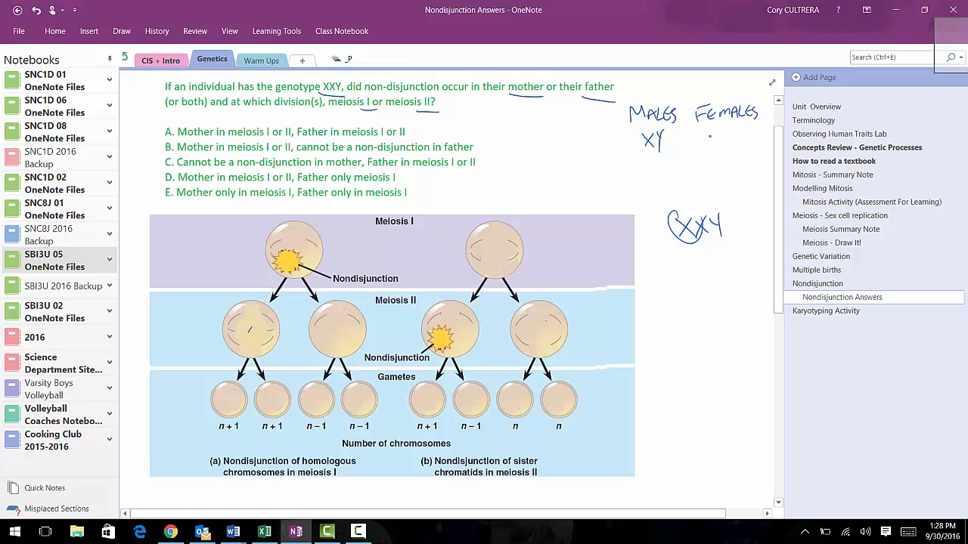
drag(714, 136, 733, 139)
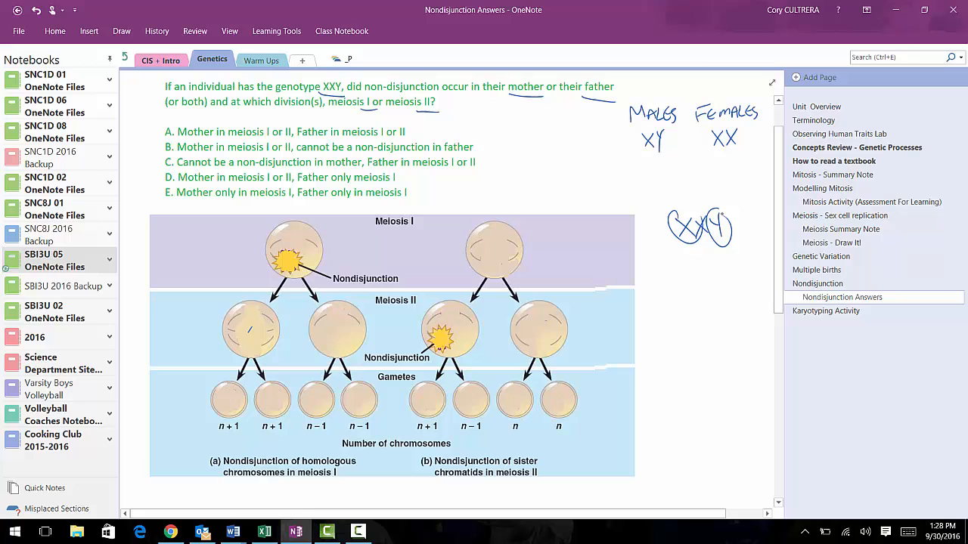
drag(671, 148, 708, 196)
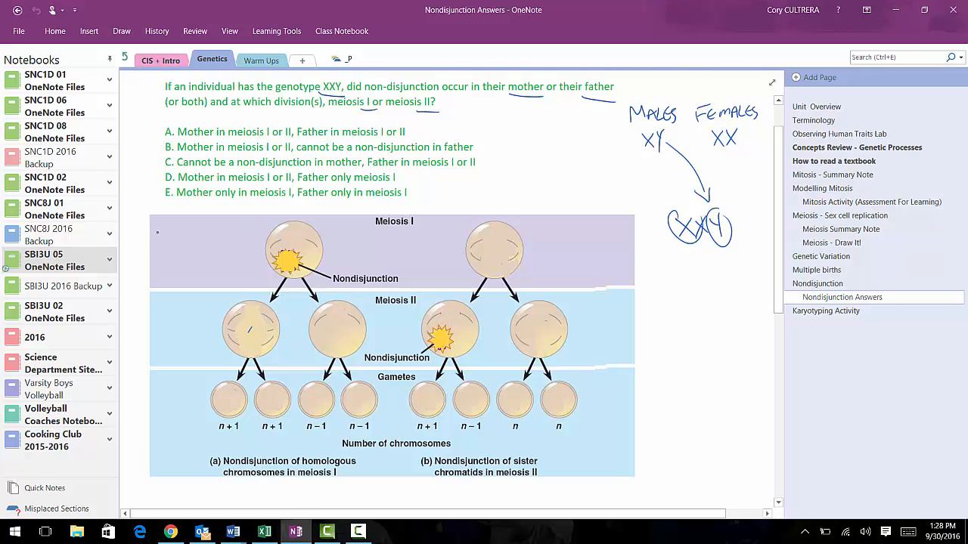
- Write the chromosome symbol key (X chrom, Y chrom, chrom 17) left of the diagram
drag(154, 233, 174, 227)
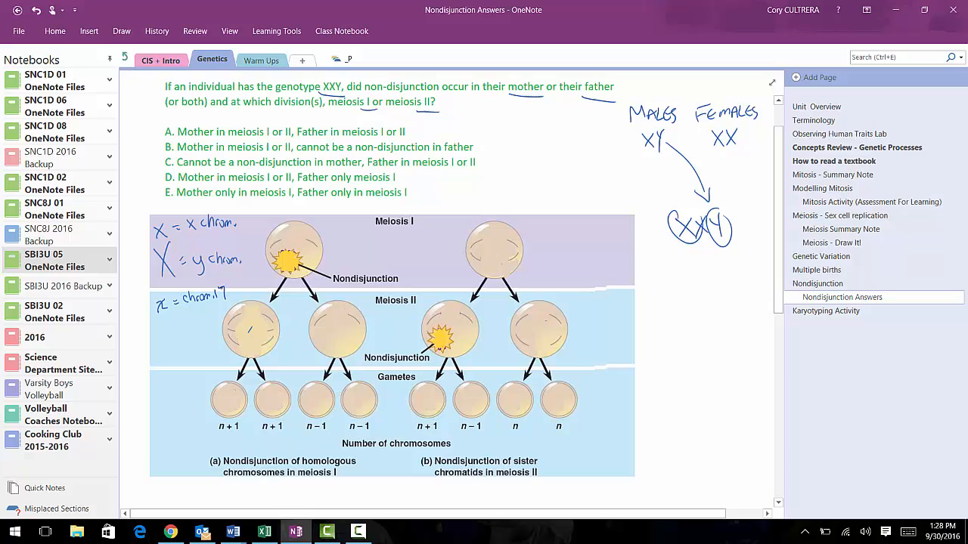
mouse_move(263, 334)
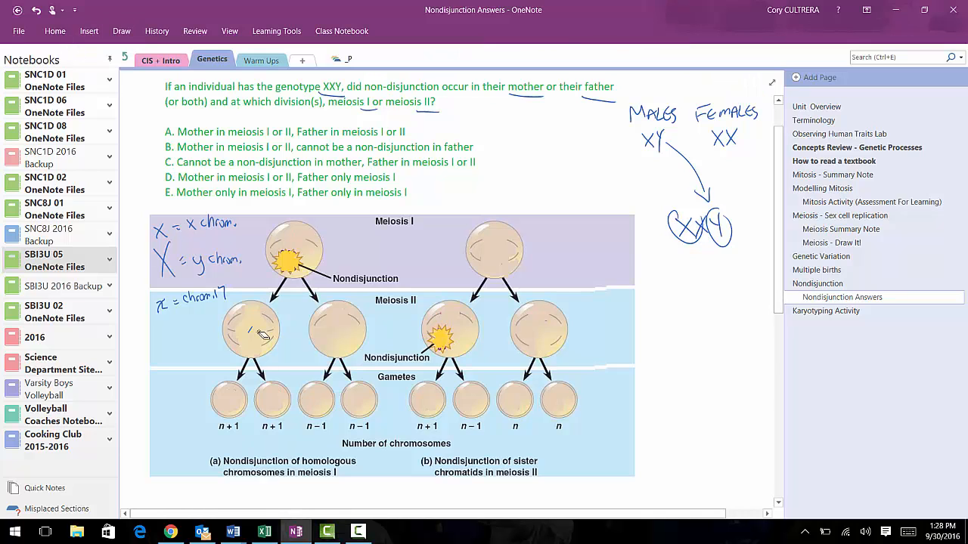
- Select the pen to draw chromosome marks in the top and left daughter cells of diagram (a)
click(121, 31)
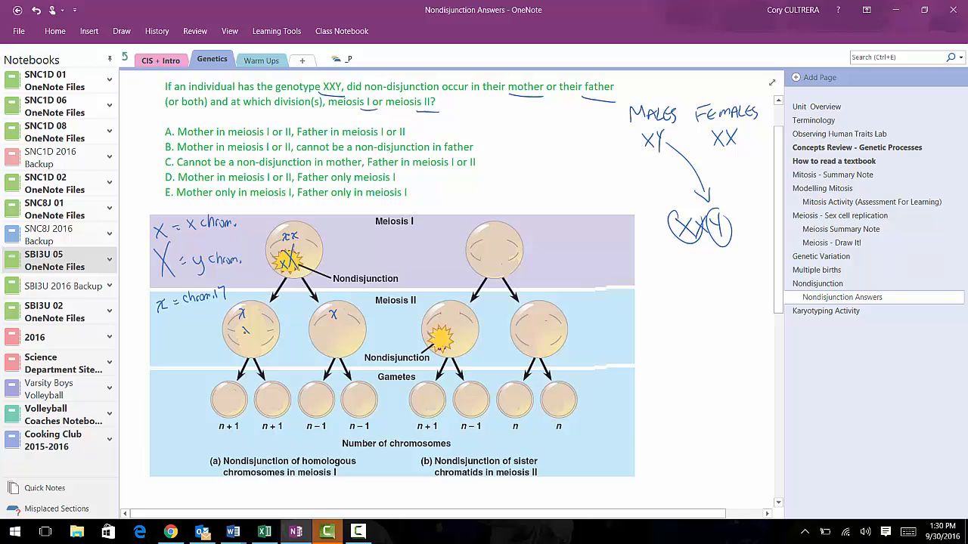
- Draw chromosomes into the meiosis I gametes, label them XY, and write 'DAD XY' beside the diagram
drag(242, 335, 249, 345)
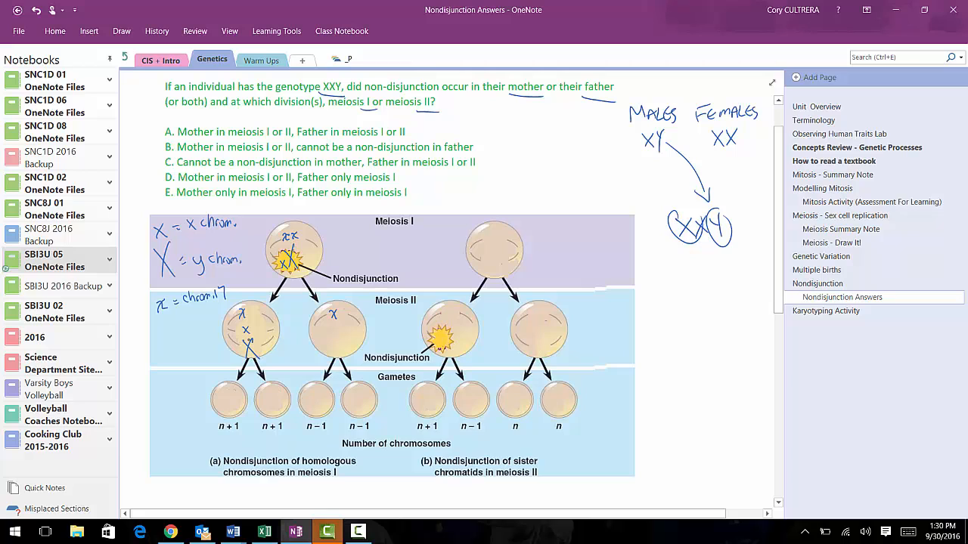
drag(305, 313, 308, 360)
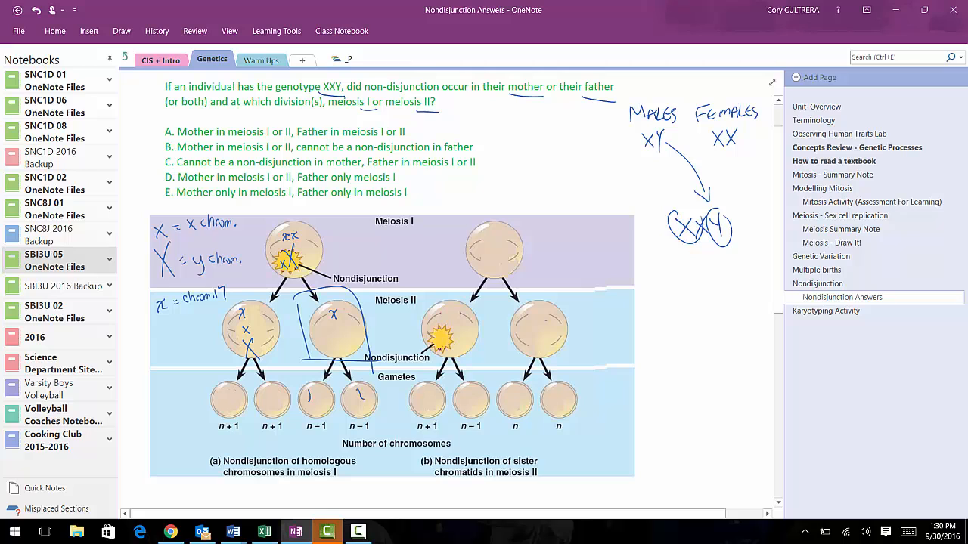
click(390, 345)
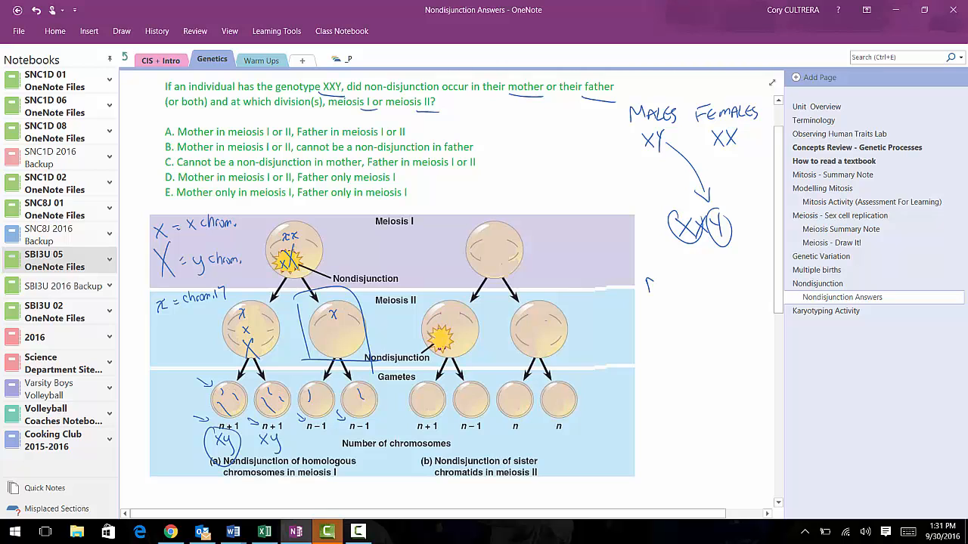
text(DAD)
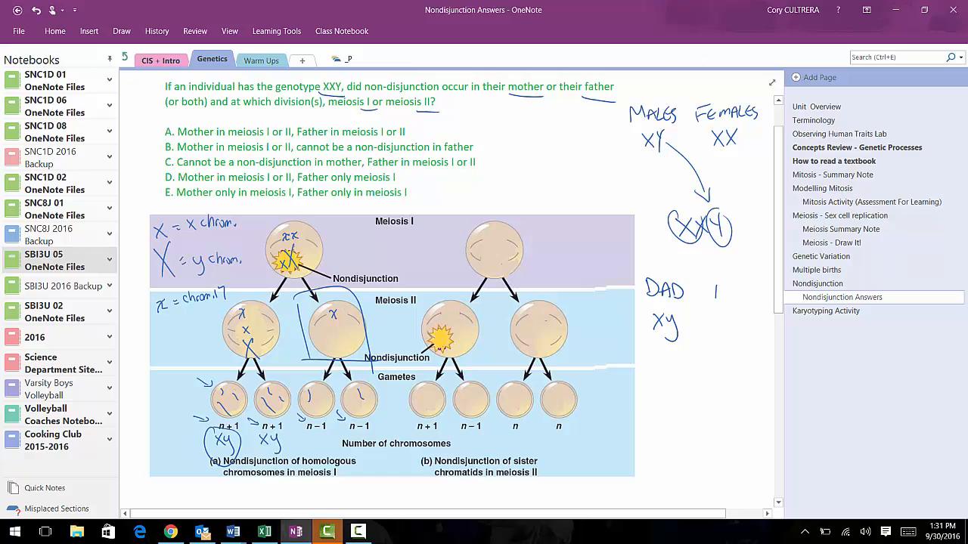
- Return to the Nondisjunction Answers page and add 'MOM X' with the circled XXY result
click(868, 203)
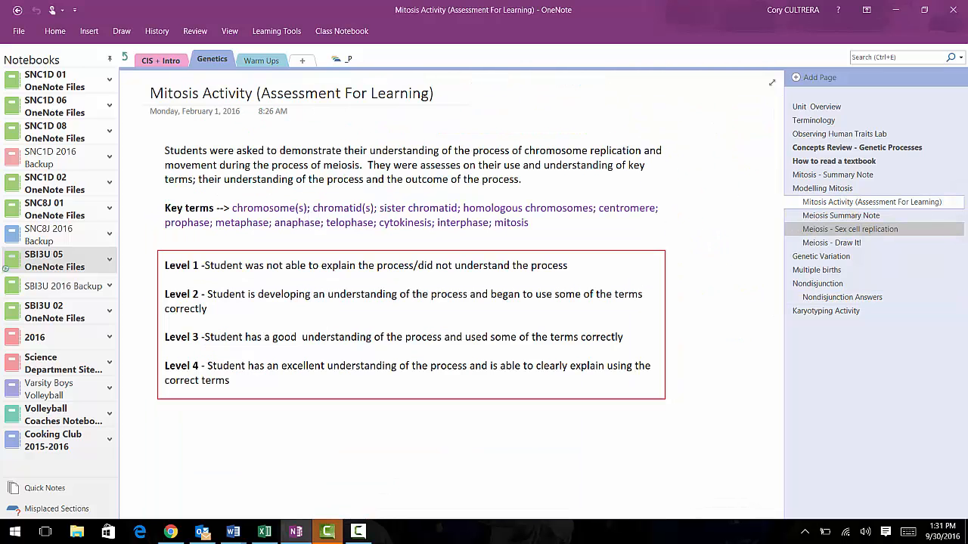
click(817, 285)
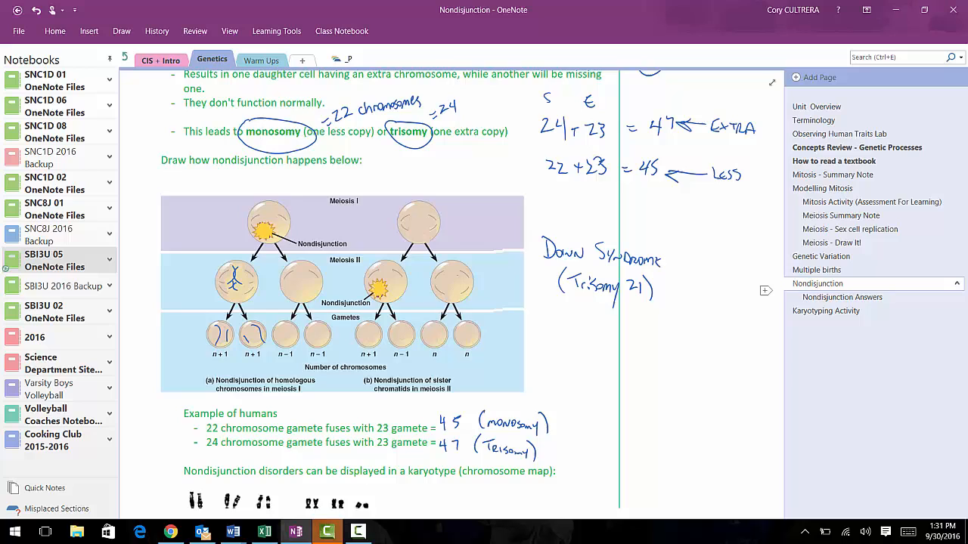
click(843, 296)
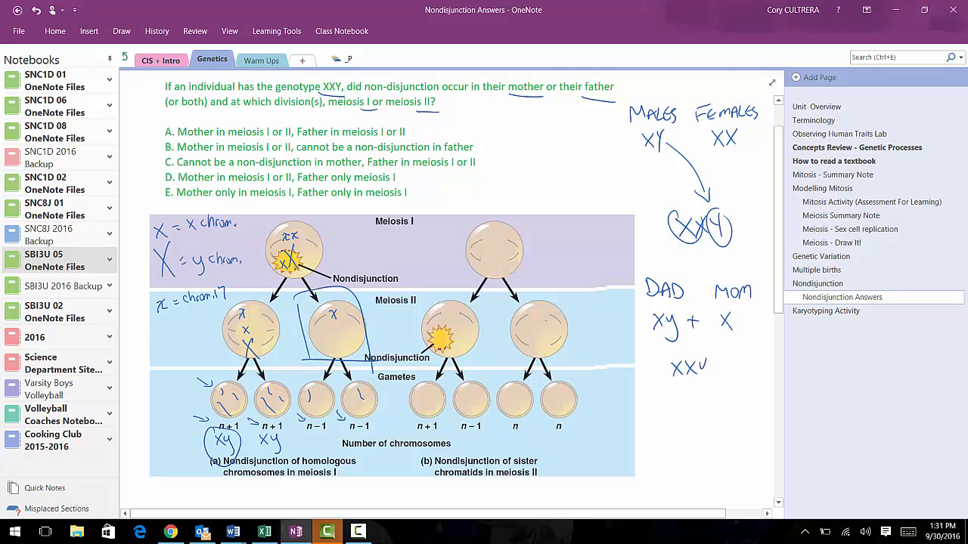
drag(696, 363, 707, 381)
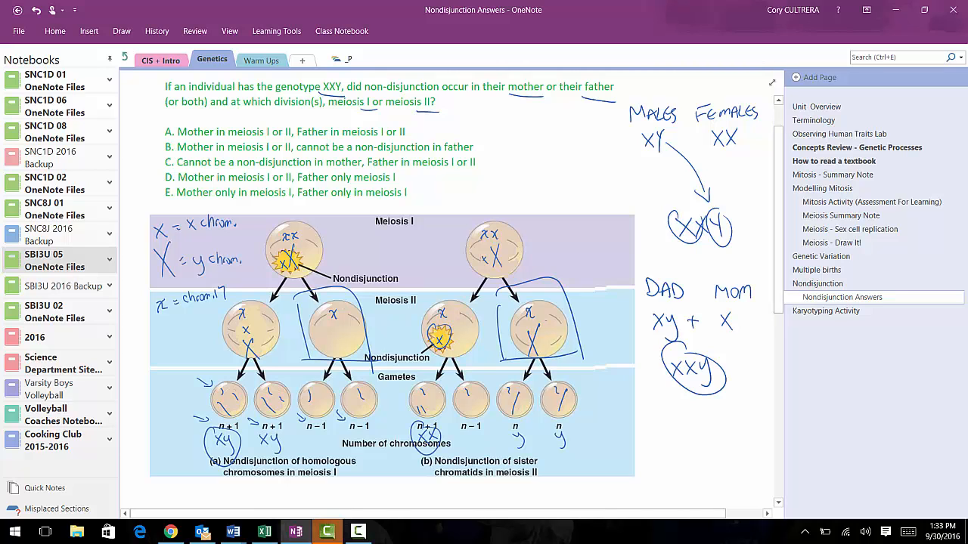
- Write the second possible cross 'Y + XX' below the first, crossing out a mistake
drag(657, 421, 677, 422)
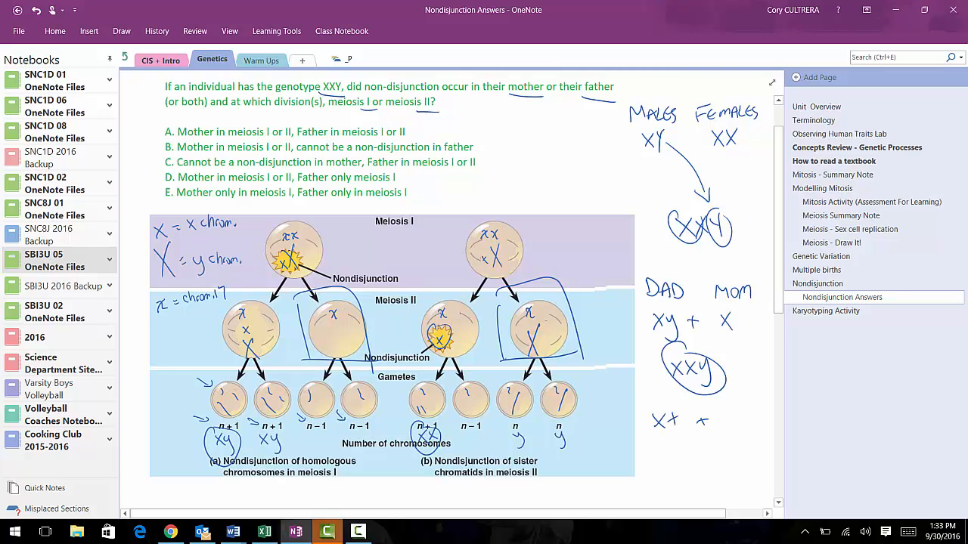
drag(665, 421, 738, 420)
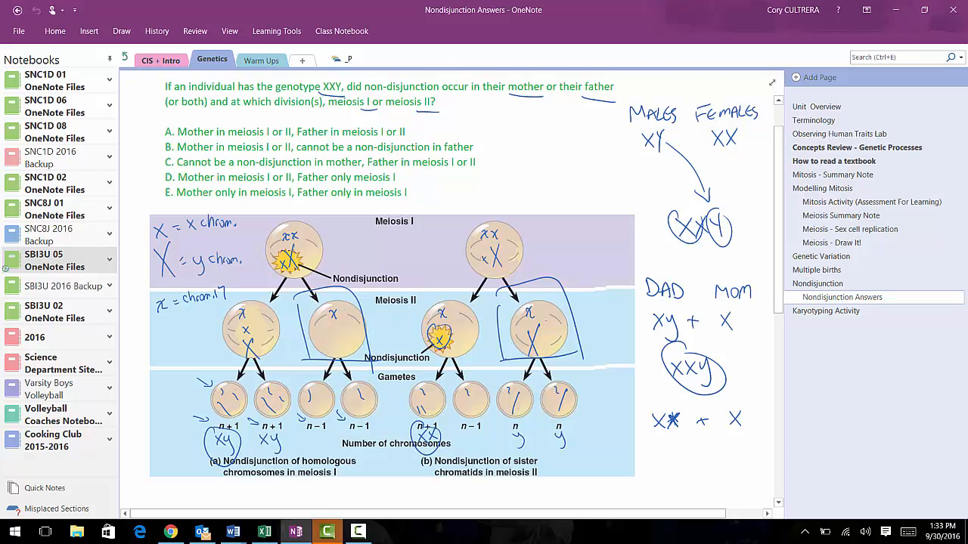
click(121, 30)
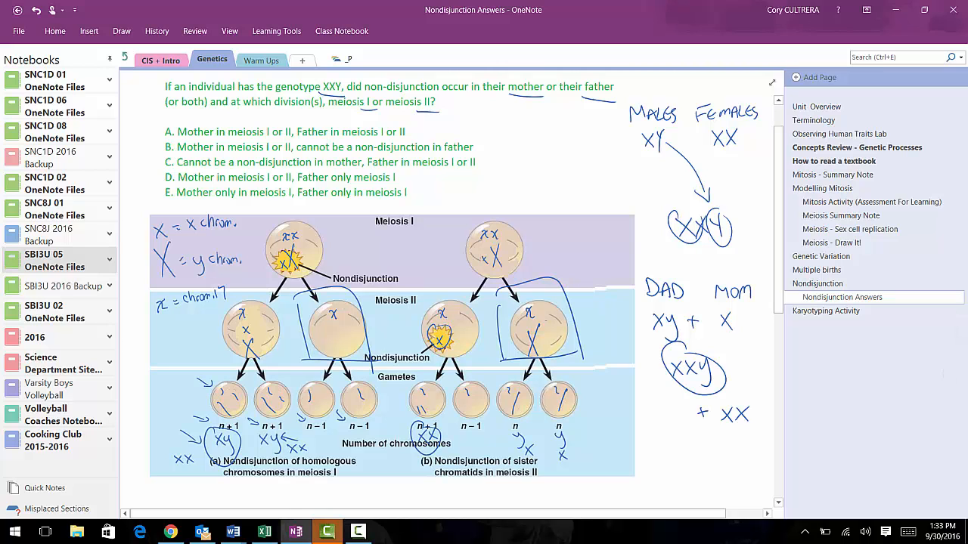
text(y)
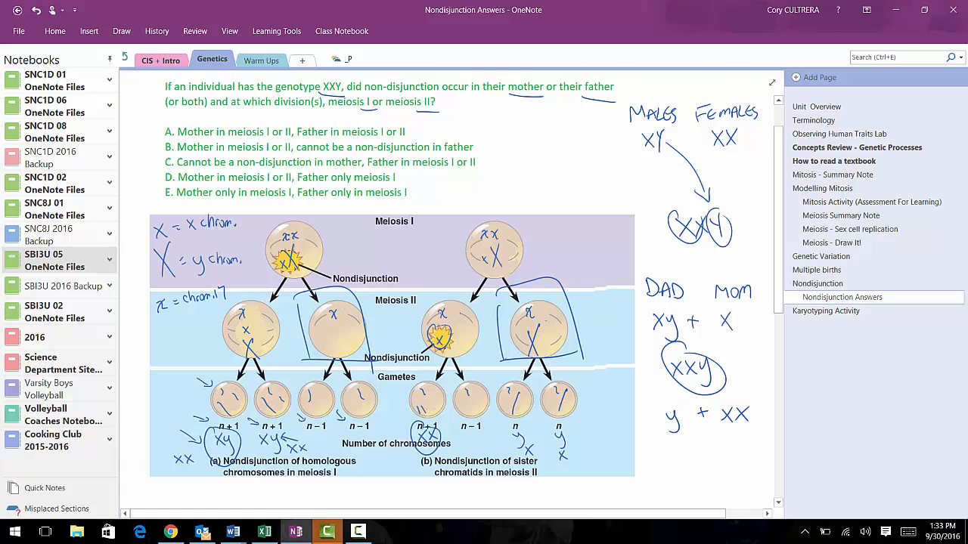
- Write the XXY result of the second cross and circle answer D
drag(683, 462, 695, 468)
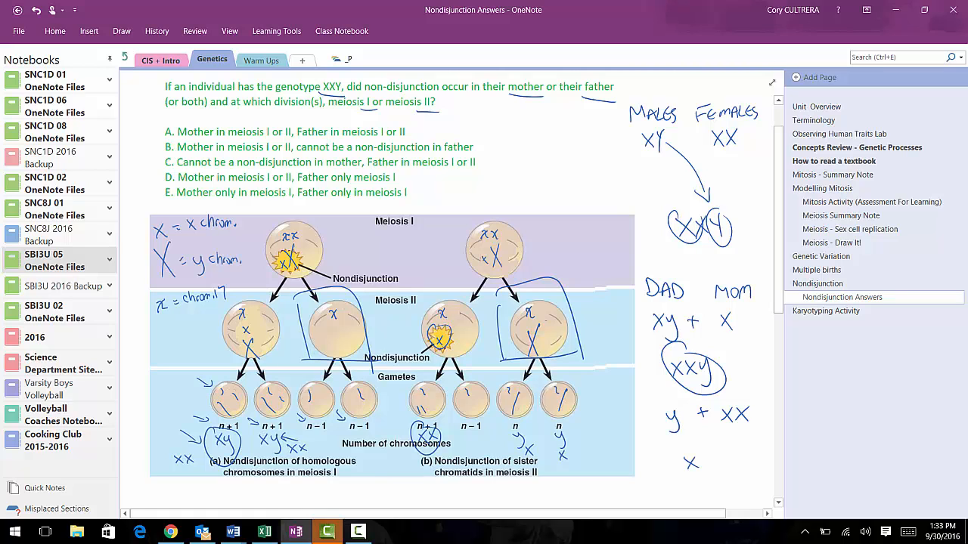
text(xxy)
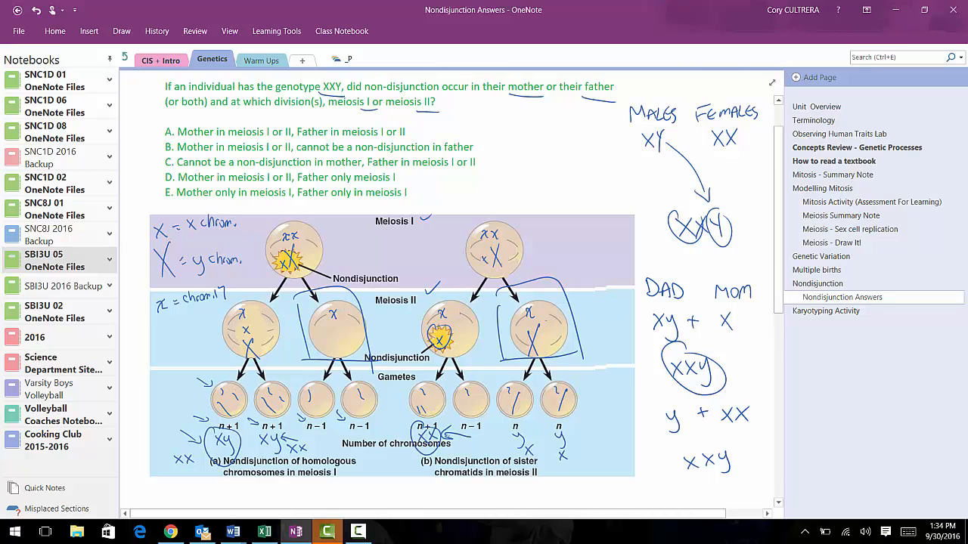
drag(160, 177, 172, 184)
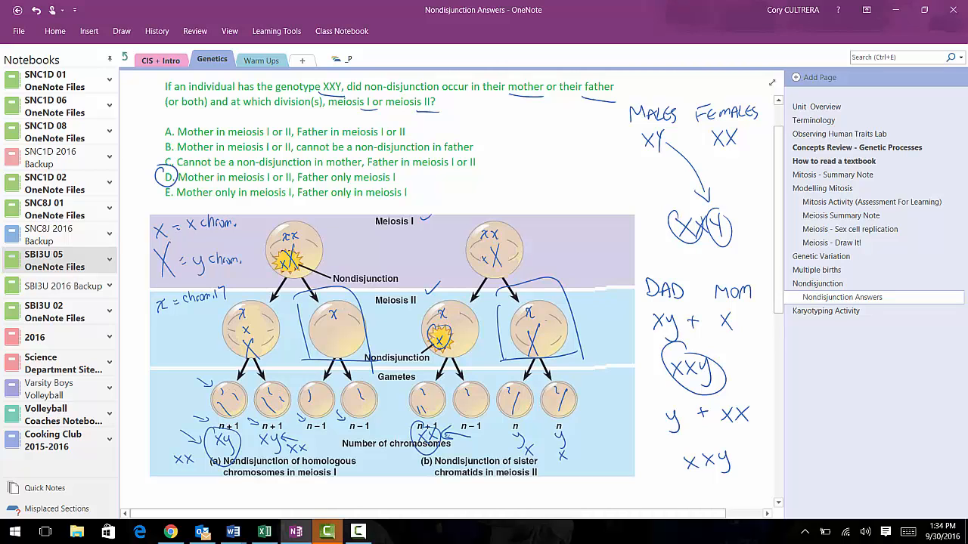